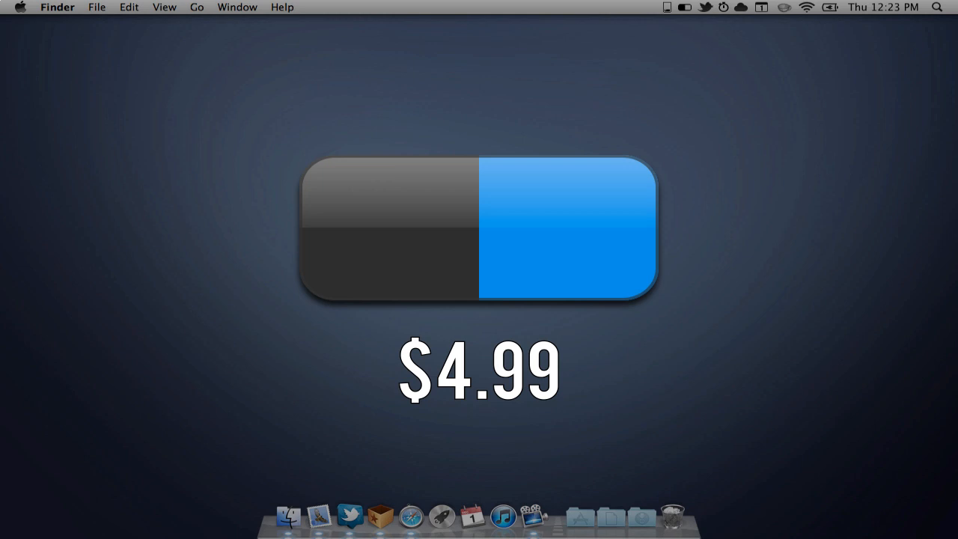
Step: Bring the Safari window showing apple.com/ipad/features to the front
left_click(409, 516)
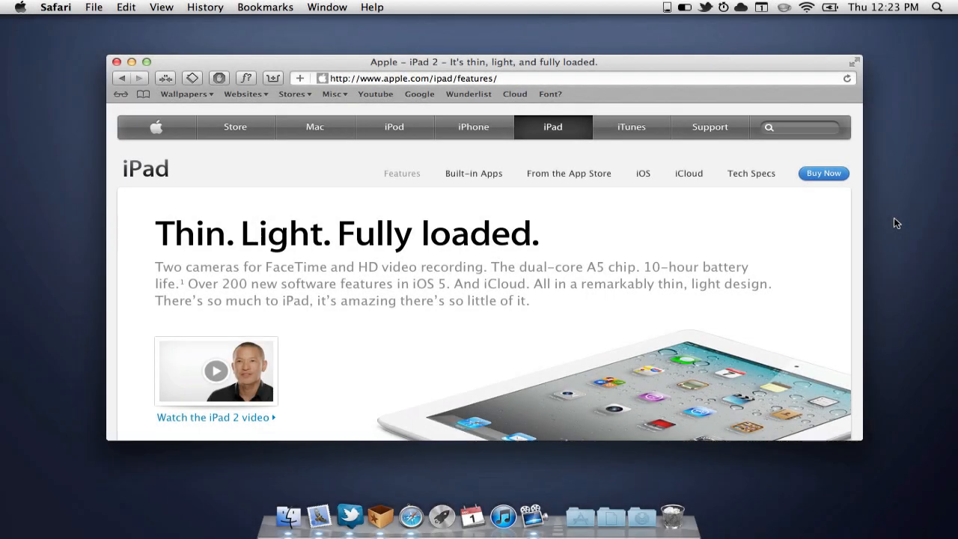
mouse_move(779, 92)
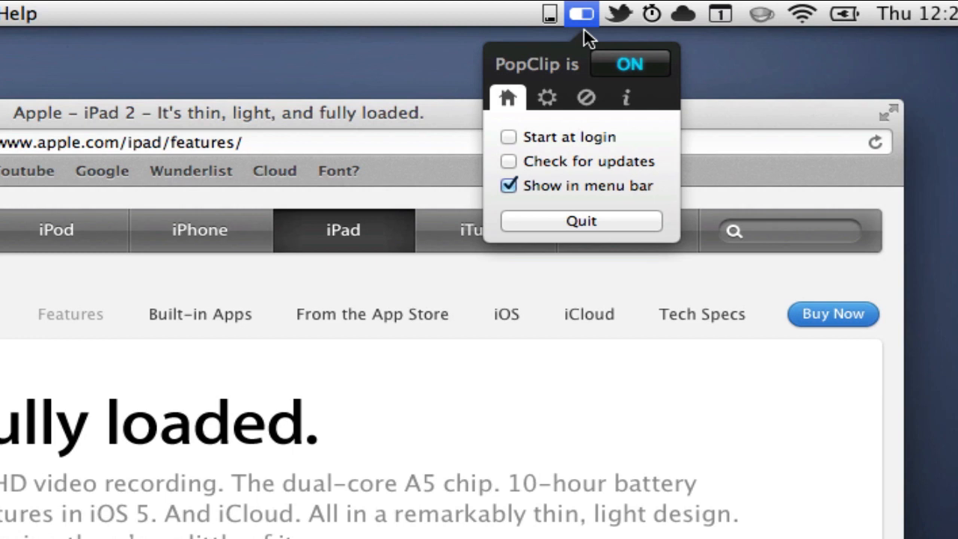
mouse_move(545, 112)
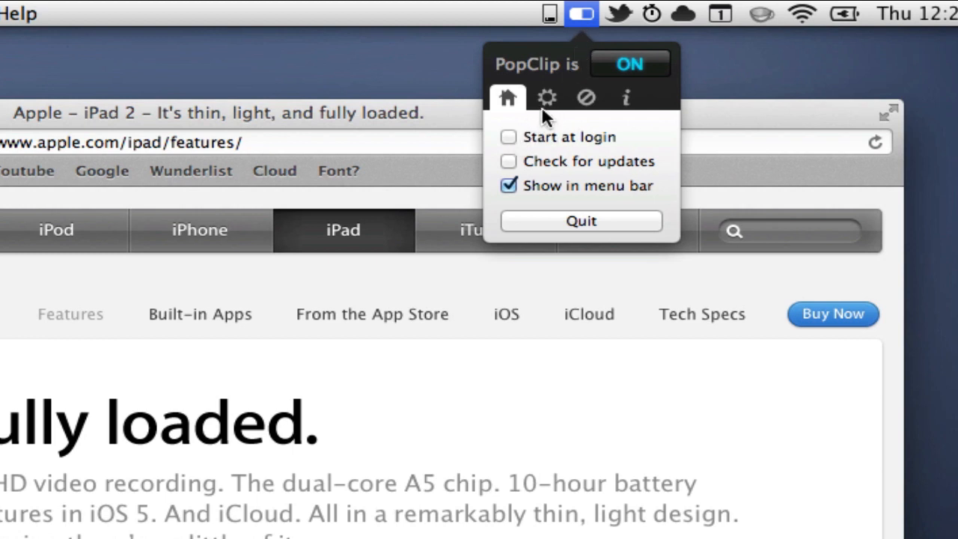
left_click(547, 98)
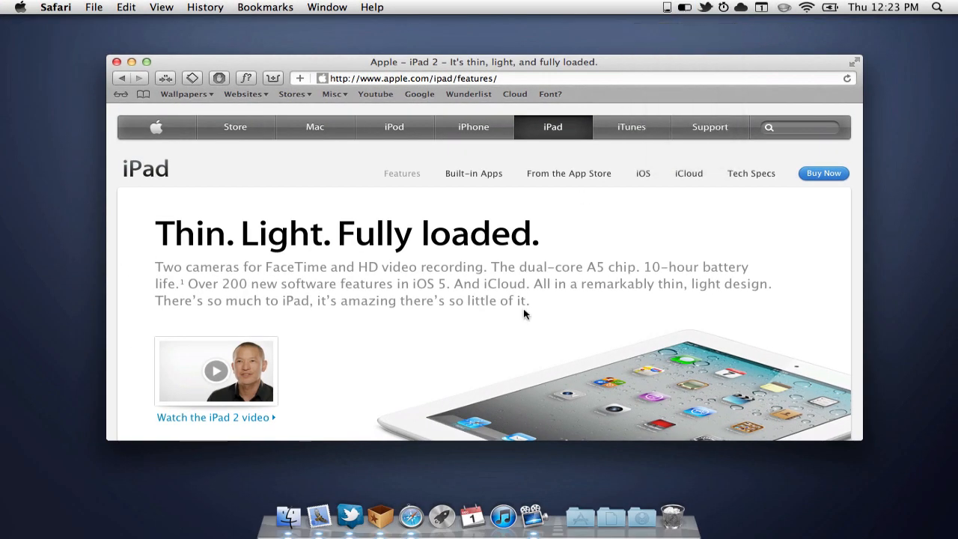
Step: Google the selected flash storage phrase from Instant On via PopClip, then return to the iPad page
scroll("down", 3)
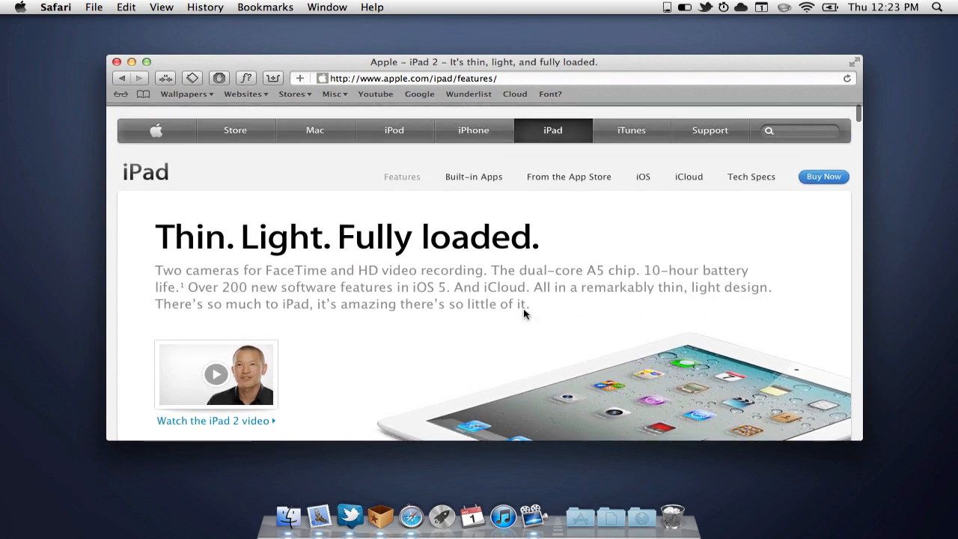
scroll("down", 3)
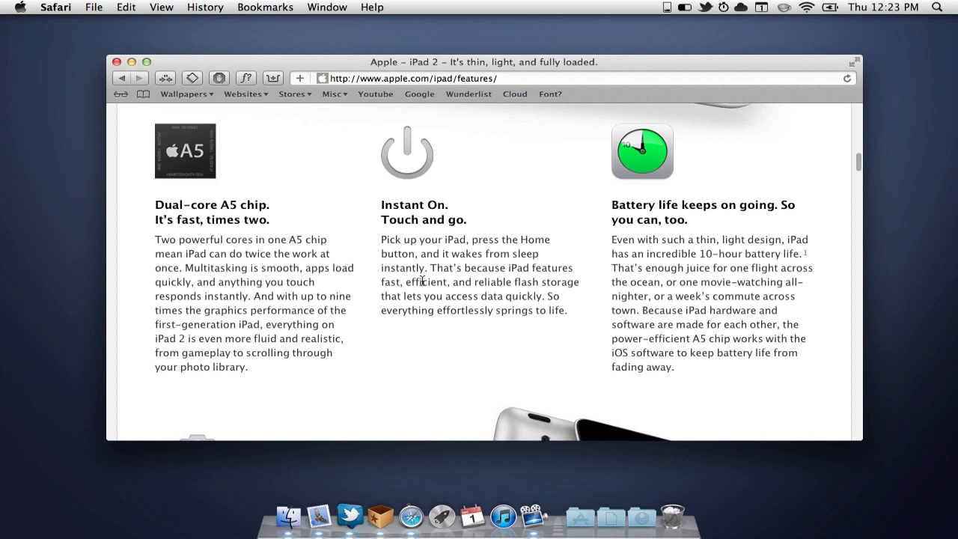
left_click_drag(402, 281, 508, 296)
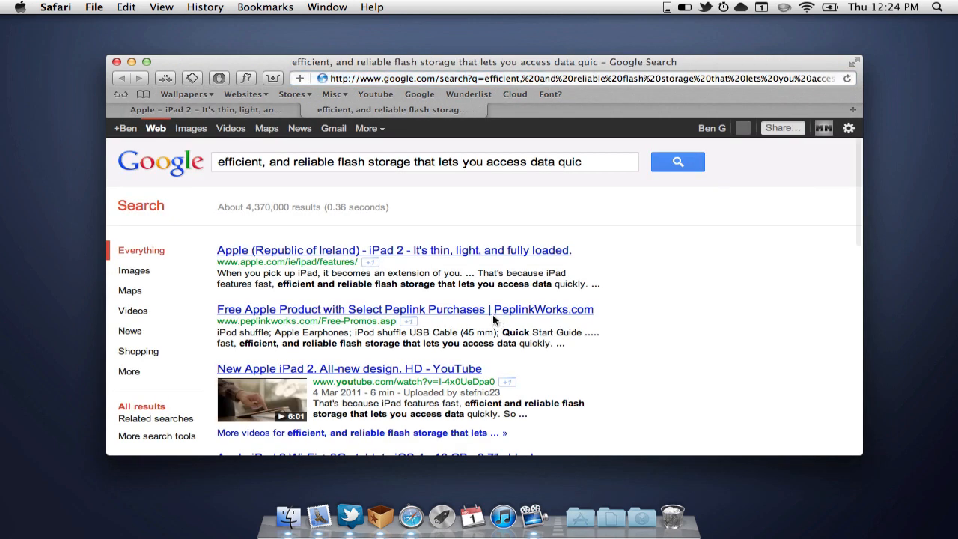
scroll("down", 3)
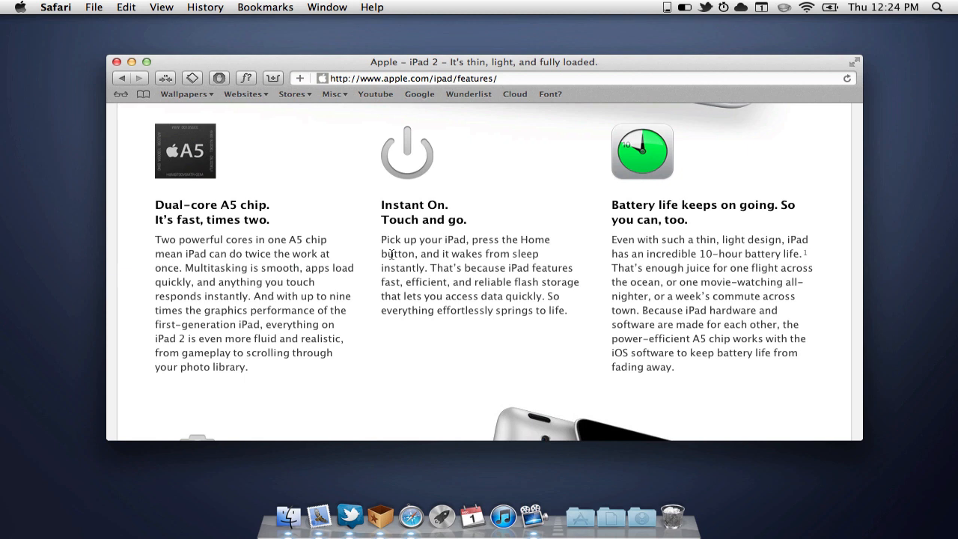
Step: Look up 'button' in Dictionary through PopClip, then open a Top Sites tab in Safari
double_click(398, 253)
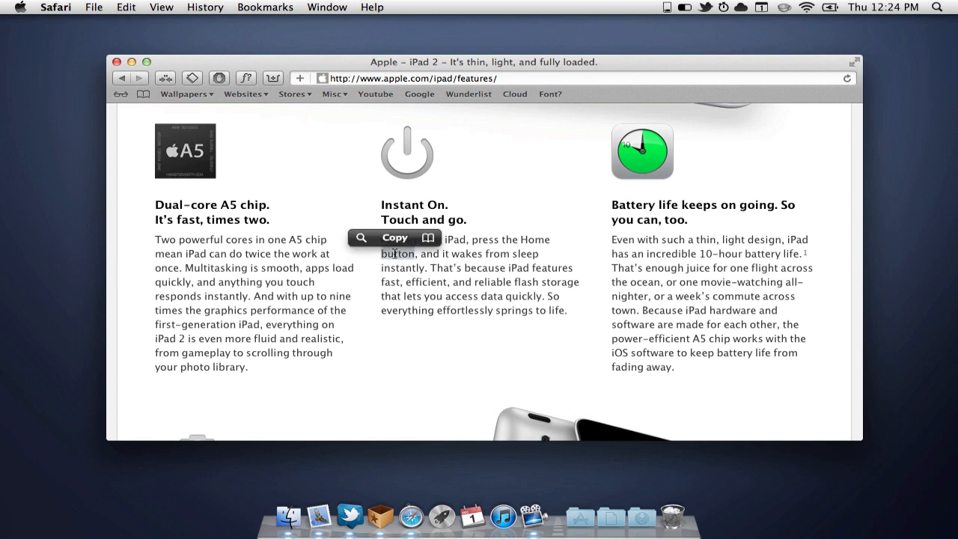
left_click(428, 237)
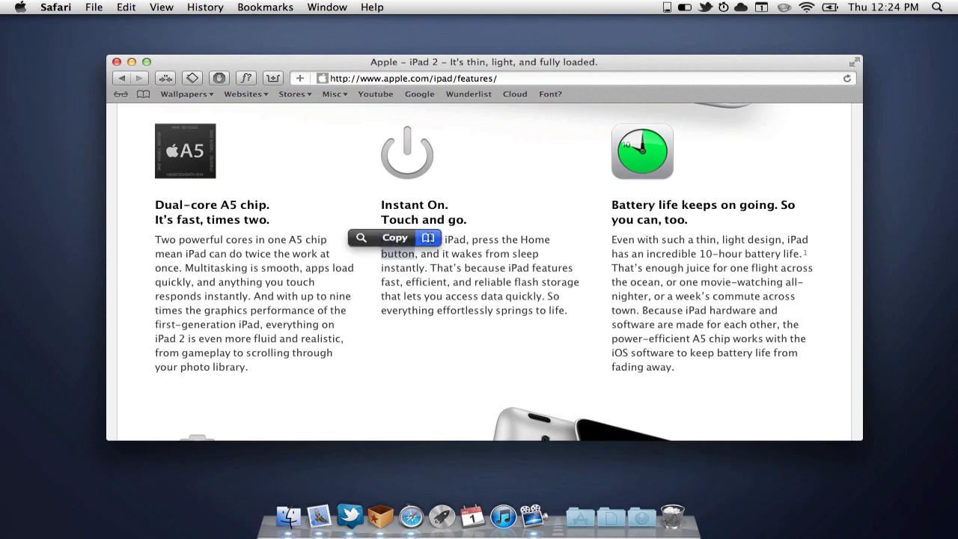
left_click(428, 237)
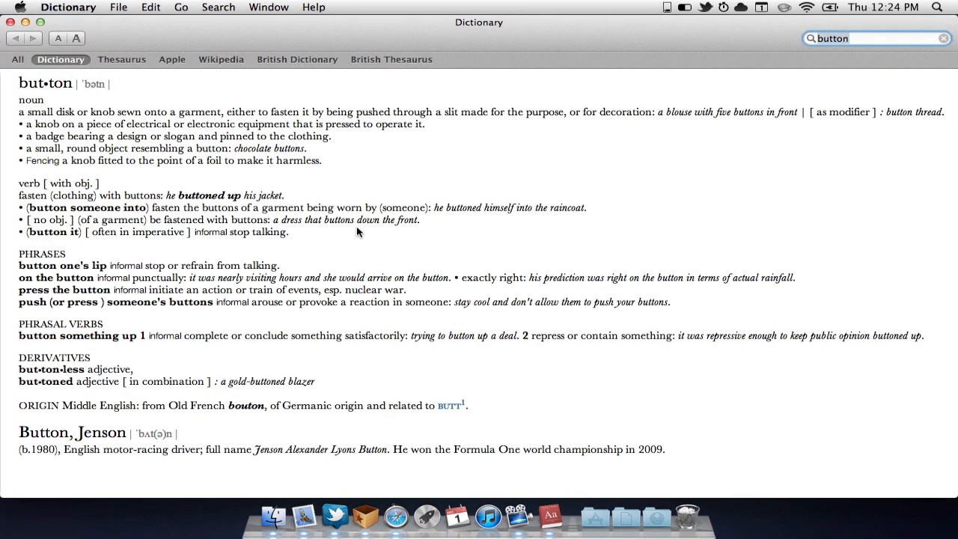
mouse_move(51, 81)
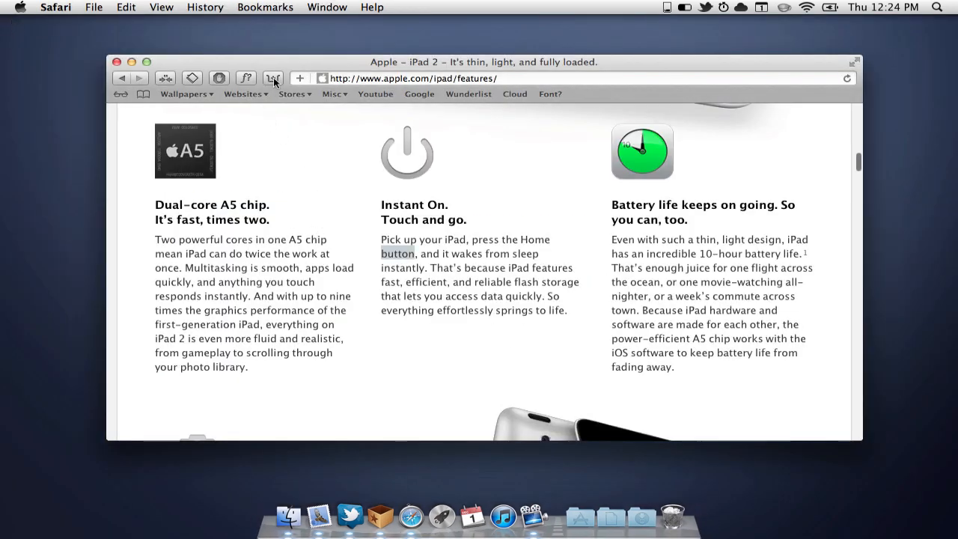
left_click(299, 78)
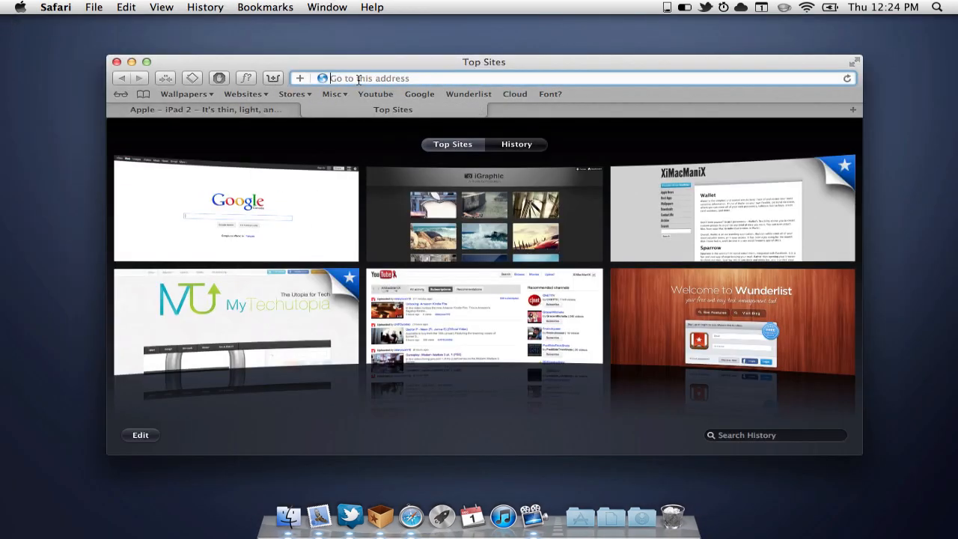